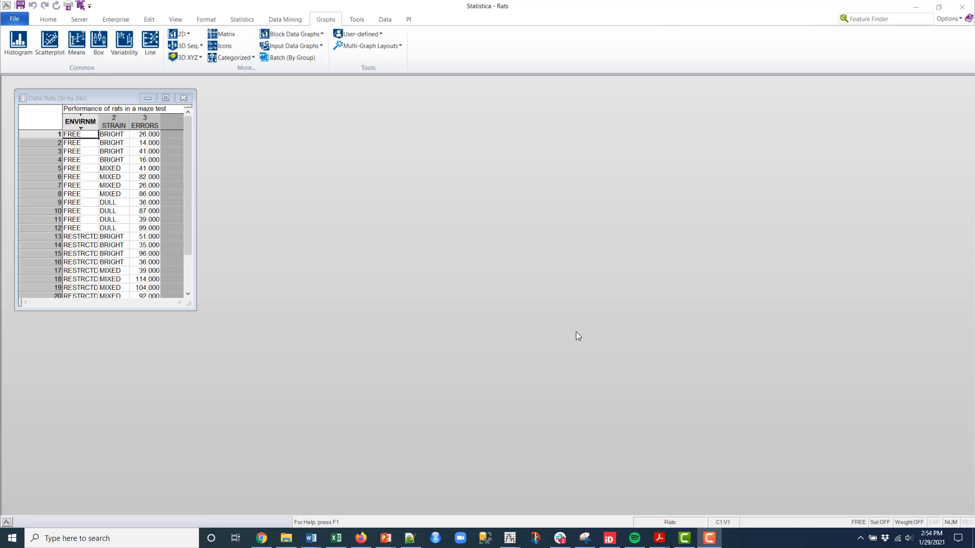
pyautogui.moveTo(3, 345)
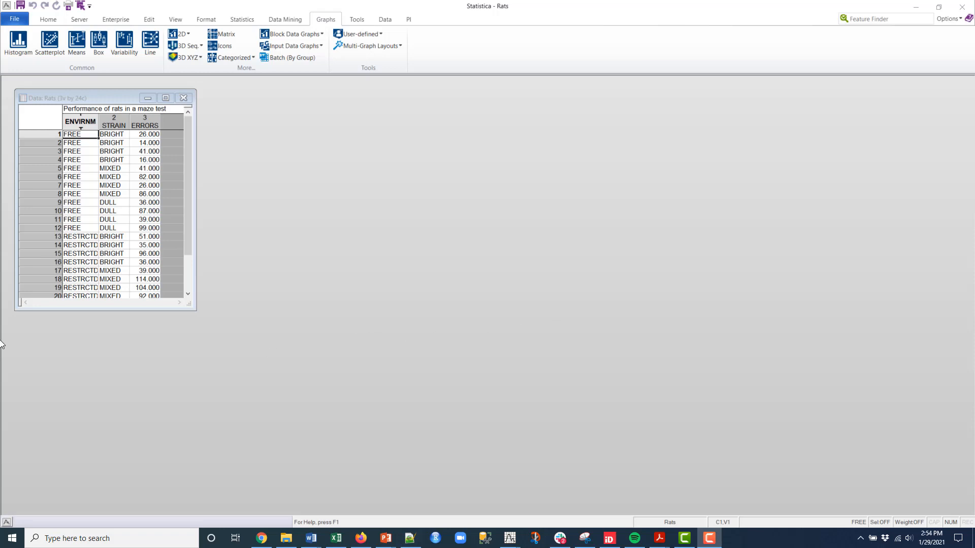
pyautogui.moveTo(27, 379)
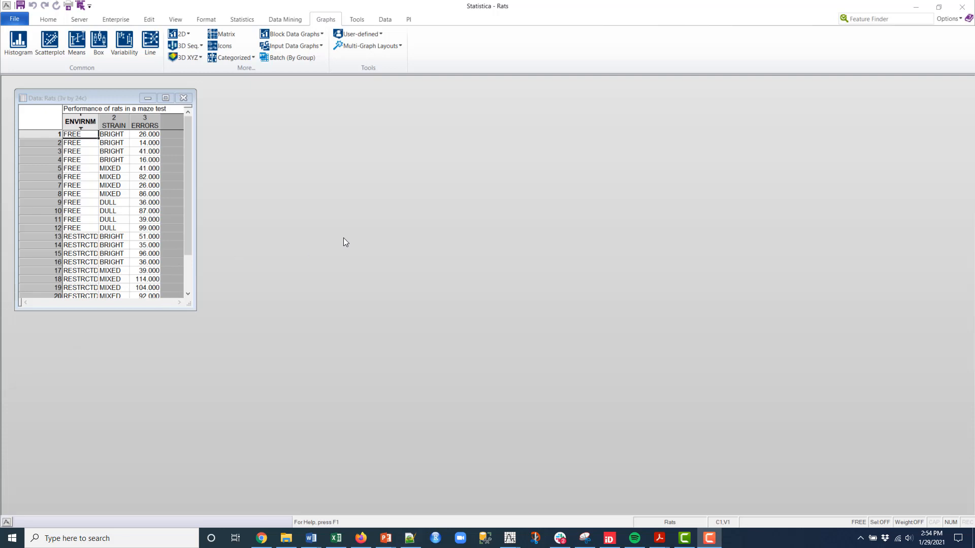
pyautogui.moveTo(349, 239)
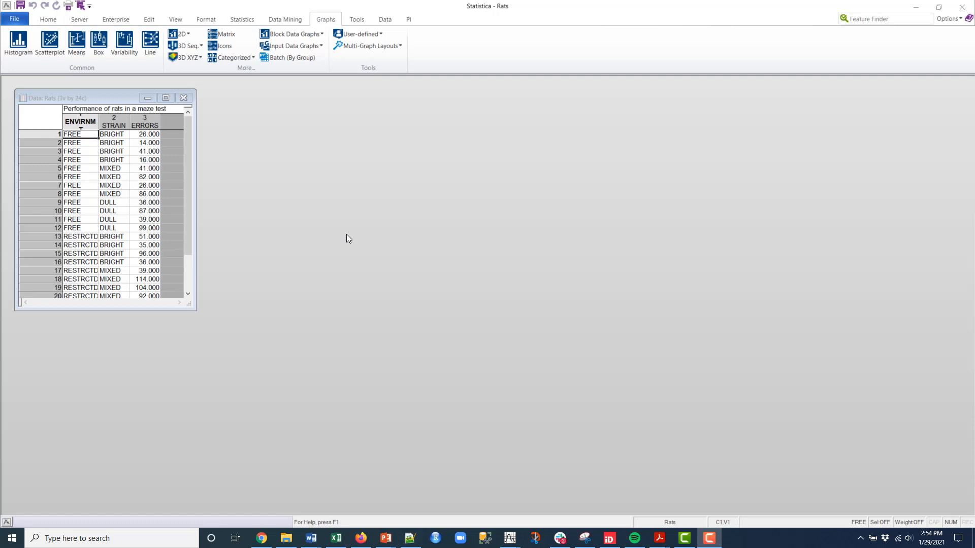
pyautogui.moveTo(308, 255)
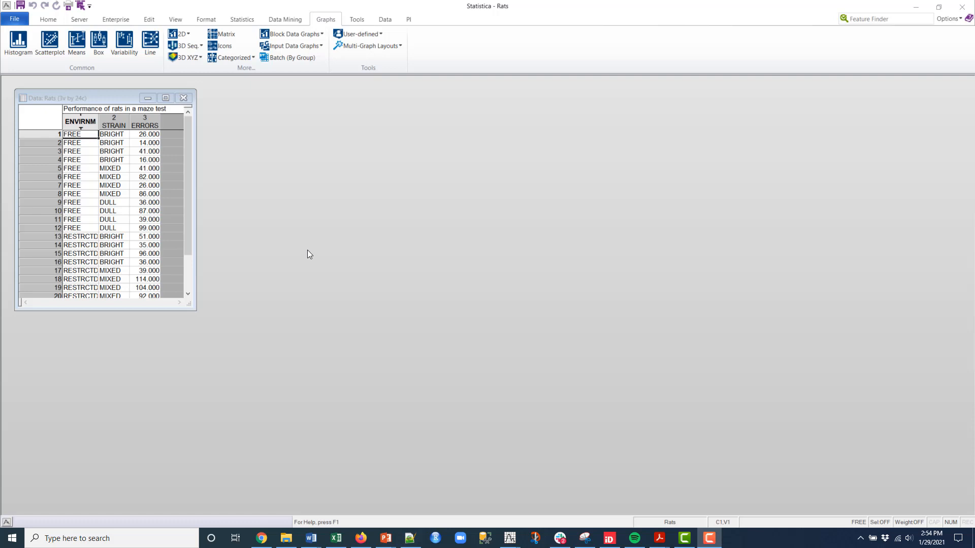
pyautogui.moveTo(436, 242)
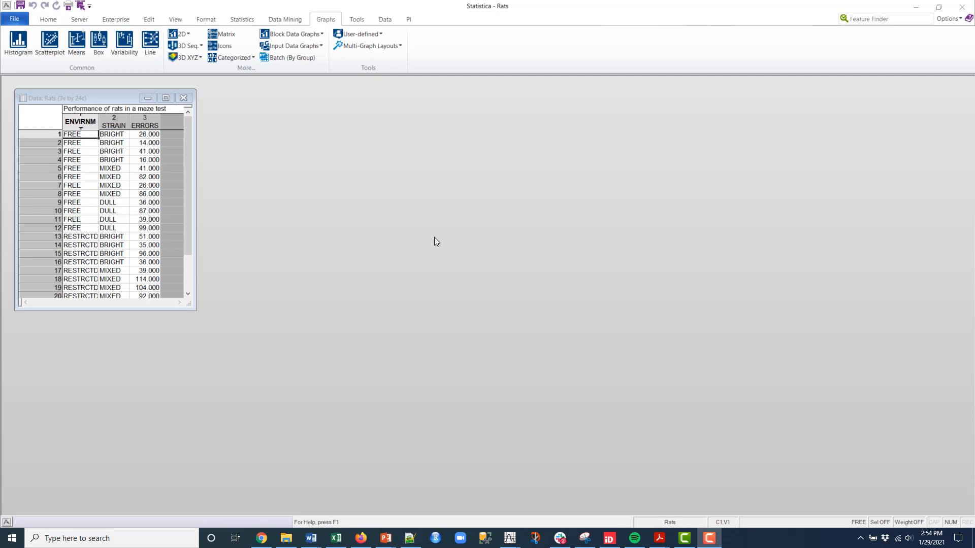
pyautogui.moveTo(359, 254)
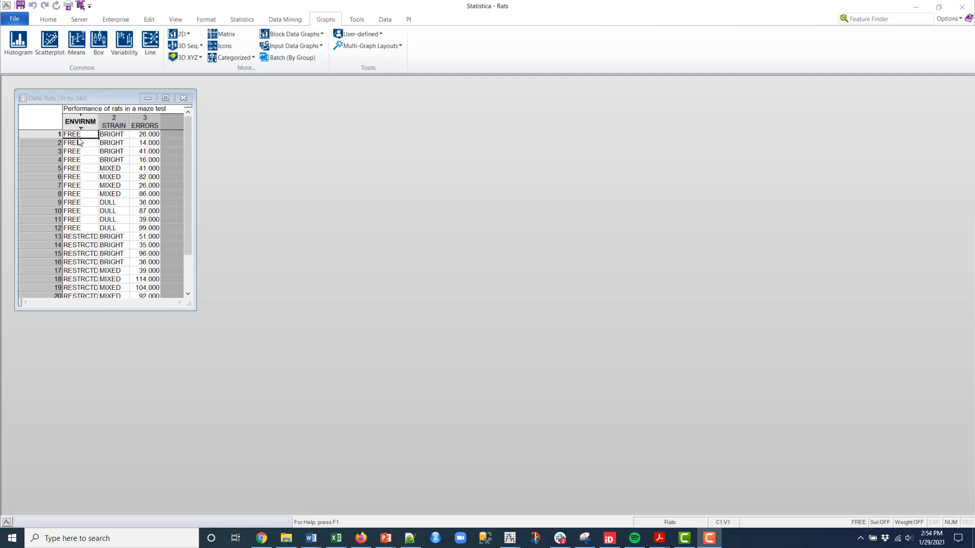
pyautogui.moveTo(185, 38)
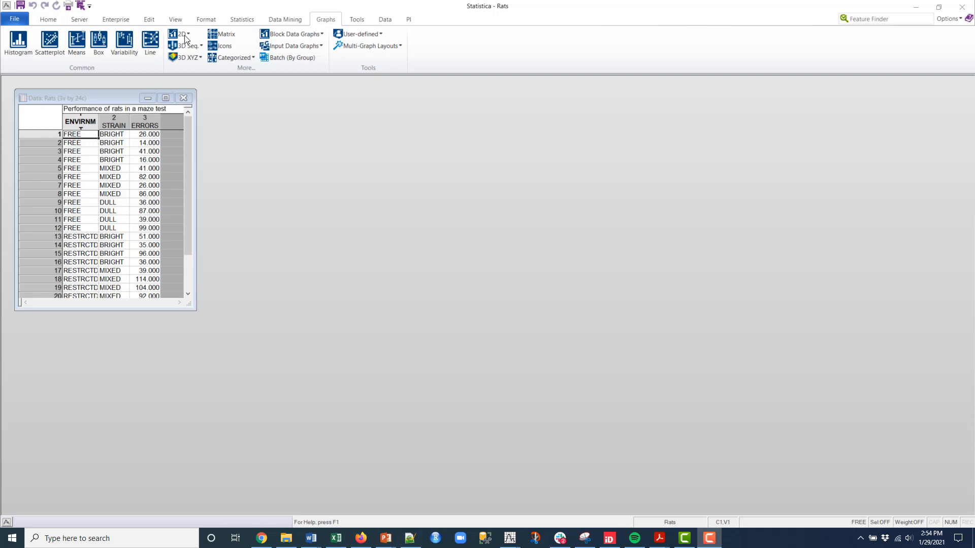
# - Create a 2D box plot with ERRORS as dependent and STRAIN as grouping variable
pyautogui.click(178, 33)
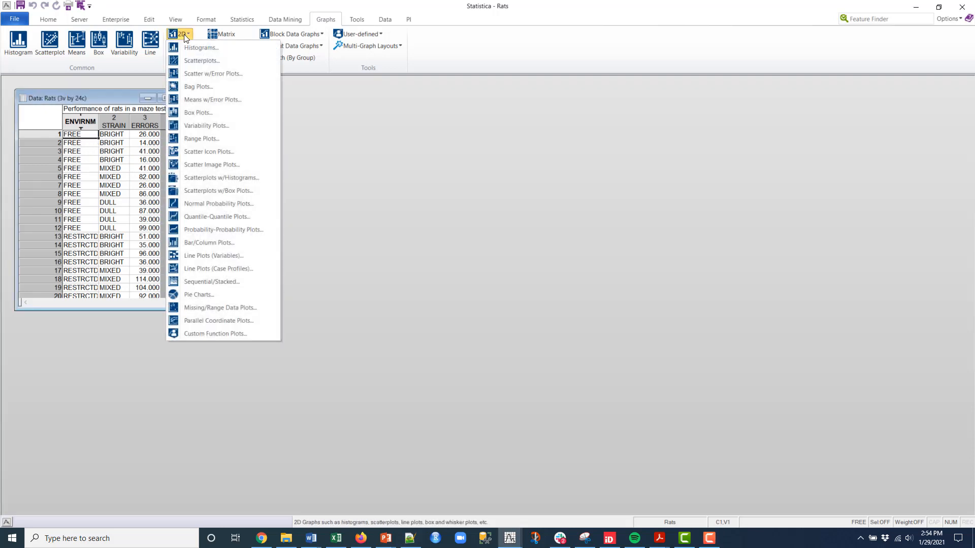
pyautogui.click(198, 112)
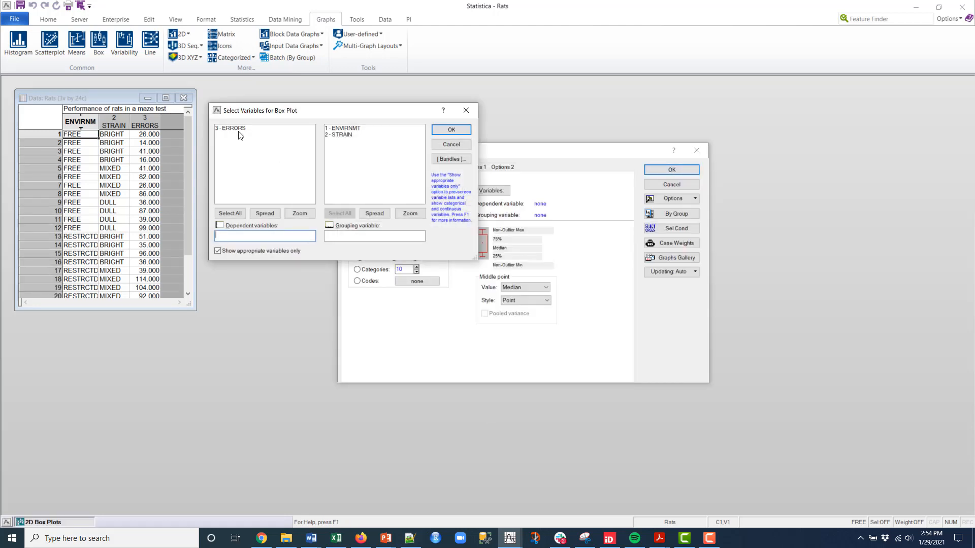
pyautogui.click(232, 128)
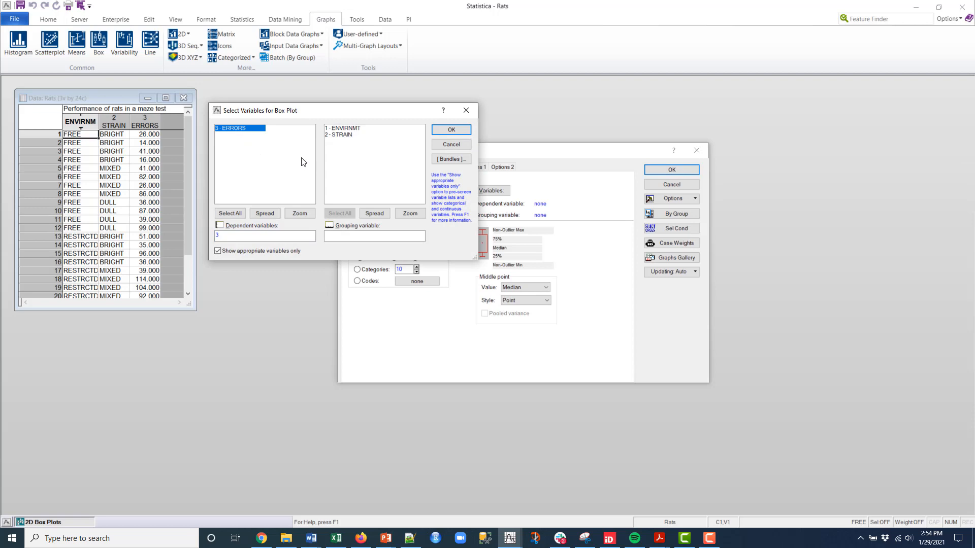
pyautogui.click(343, 135)
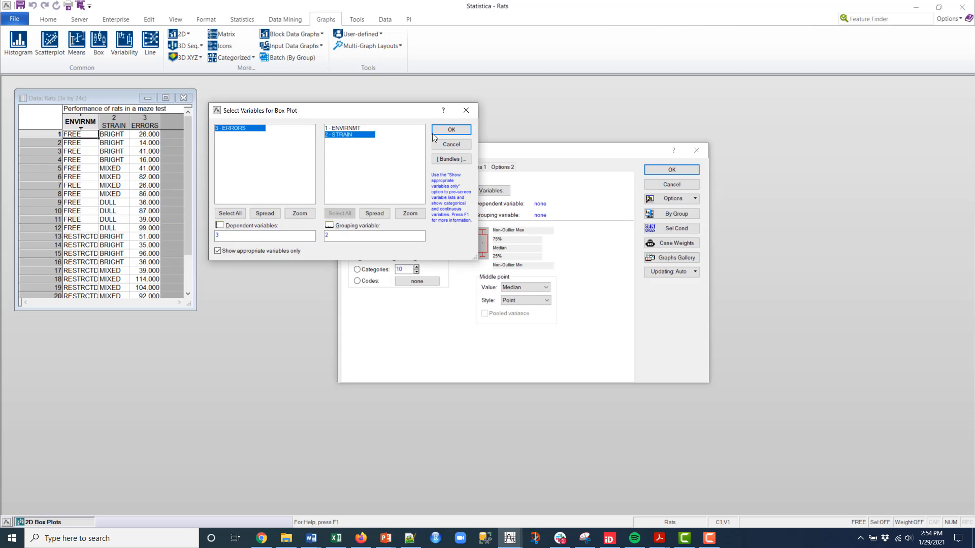
pyautogui.click(450, 129)
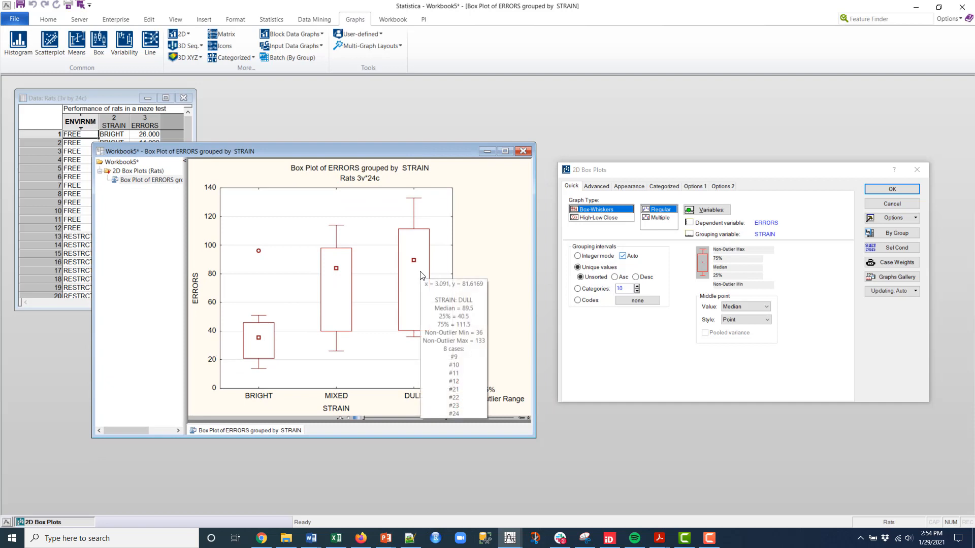
pyautogui.moveTo(265, 400)
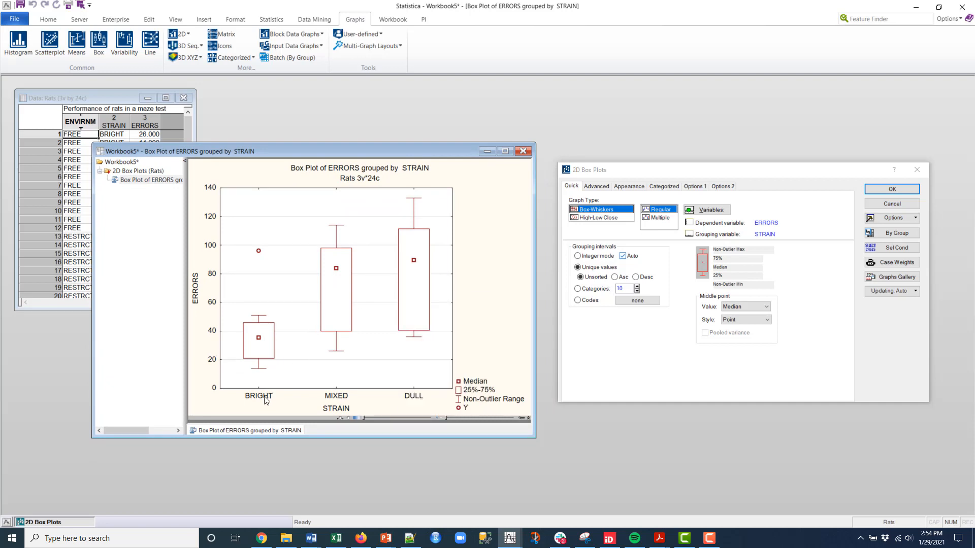
pyautogui.moveTo(267, 403)
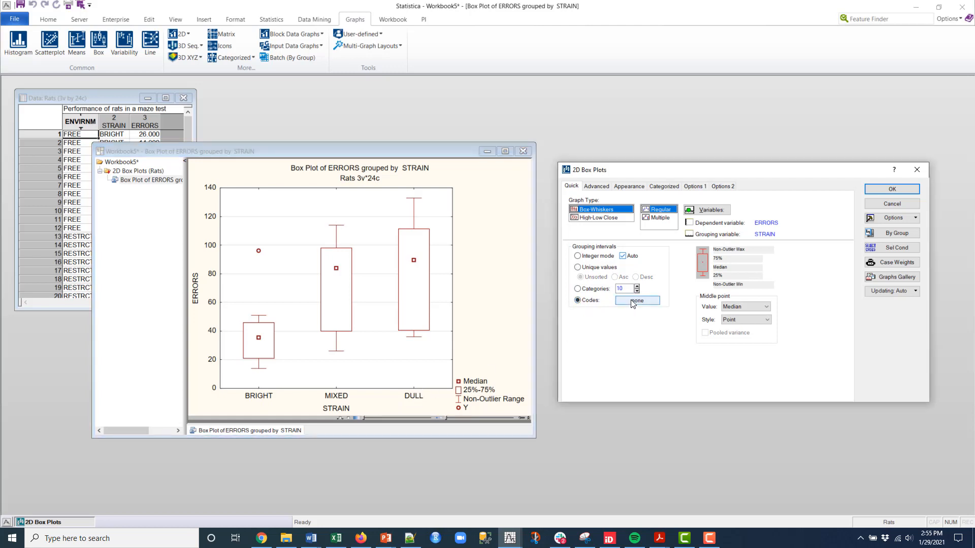
# - Replace the STRAIN codes list with the custom order Mixed, Dull, Bright (2 3 1)
pyautogui.click(637, 301)
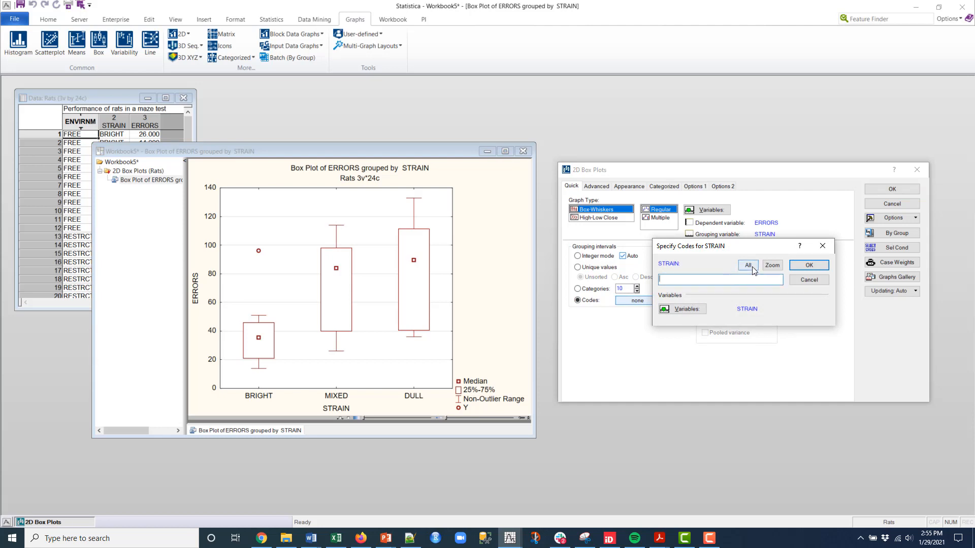
pyautogui.click(748, 265)
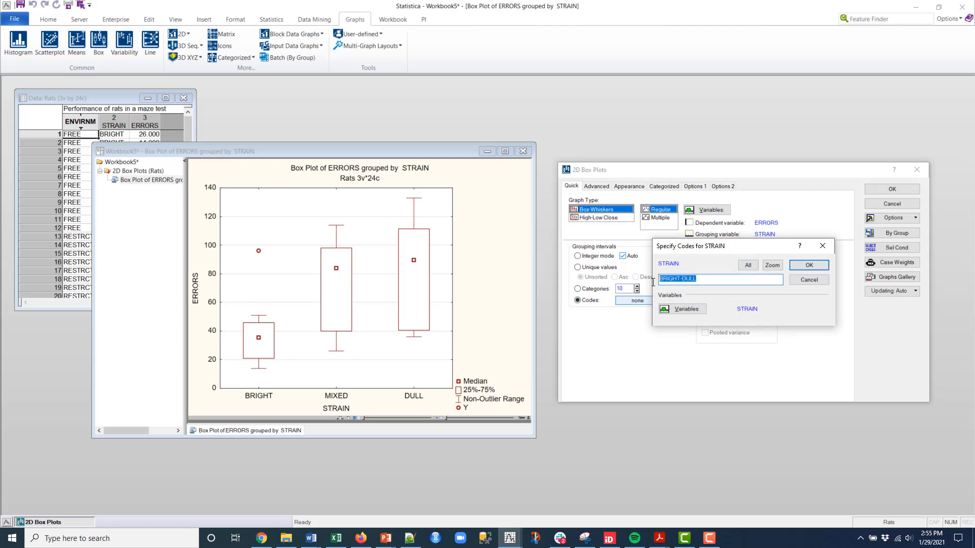
pyautogui.moveTo(653, 287)
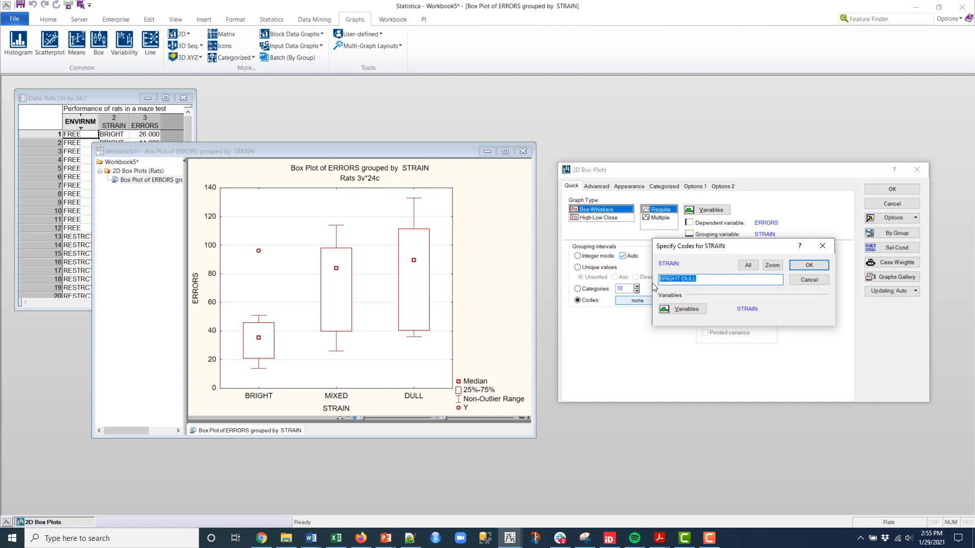
pyautogui.write('Mixed Dull Brigh')
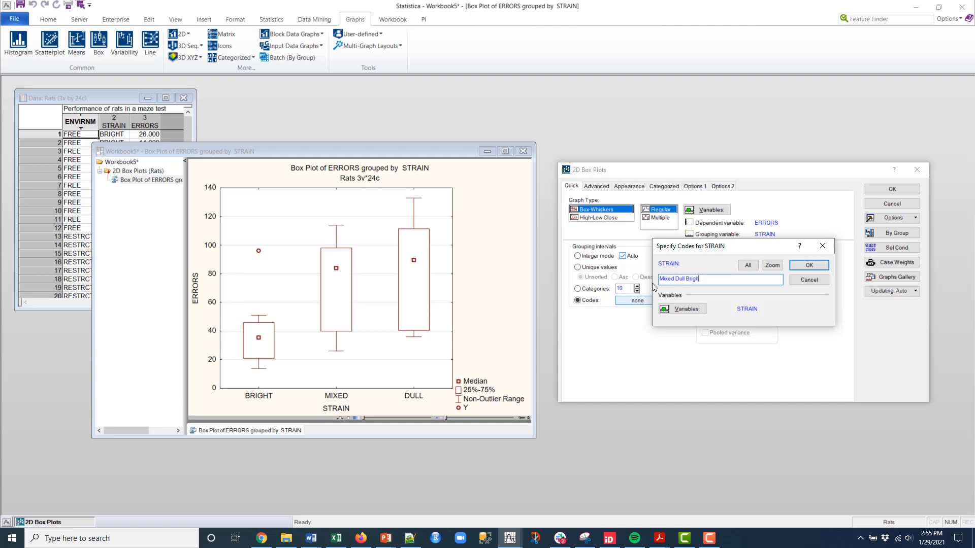
pyautogui.moveTo(688, 305)
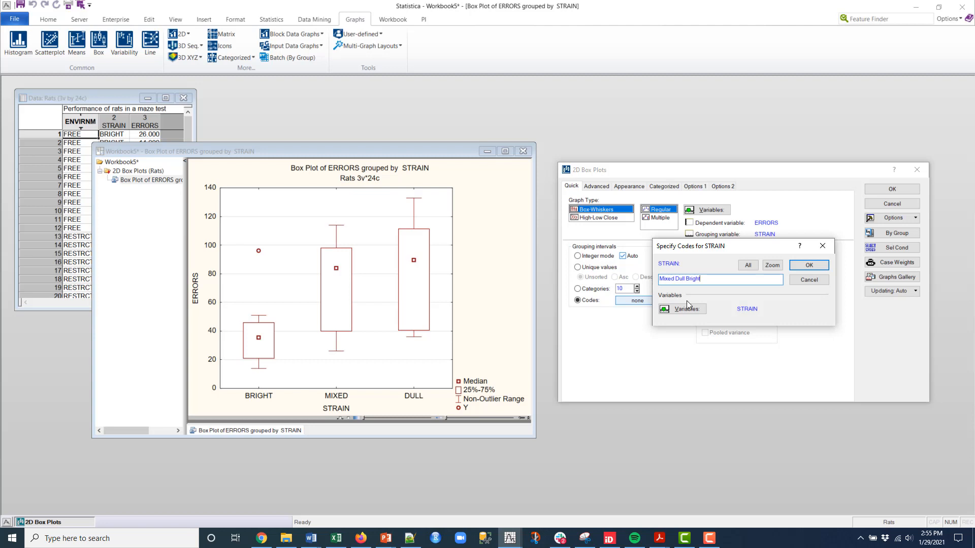
pyautogui.click(809, 265)
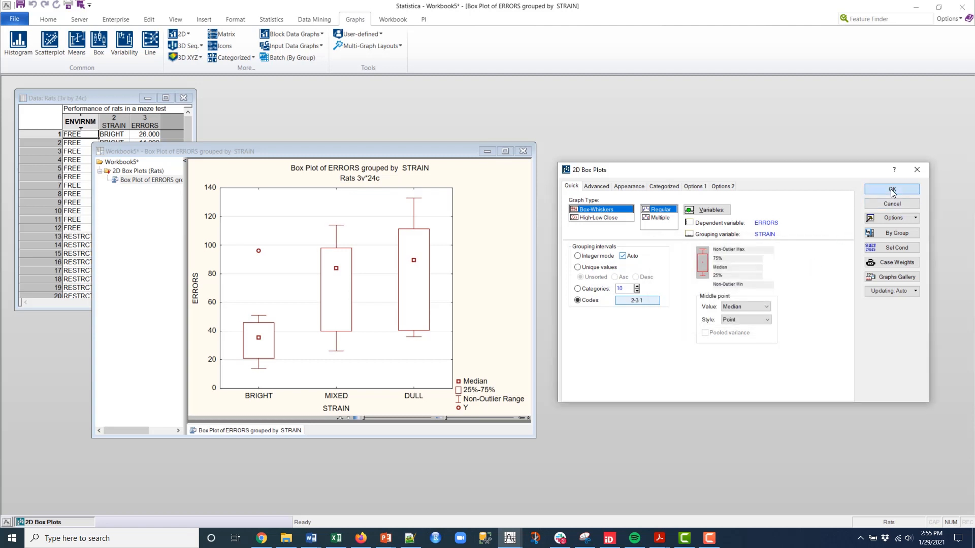
# - Generate the second ERRORS box plot with STRAIN ordered Mixed, Dull, Bright
pyautogui.click(891, 189)
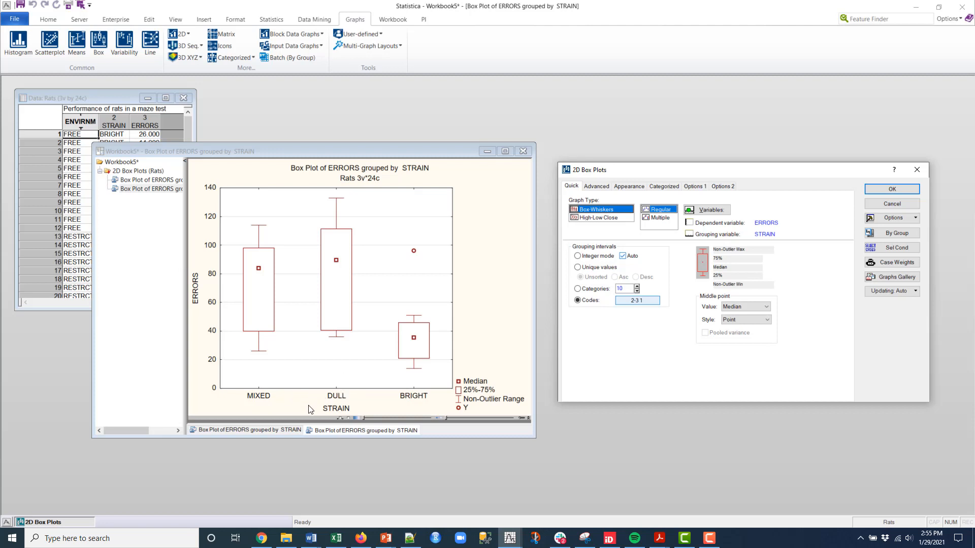
pyautogui.moveTo(308, 323)
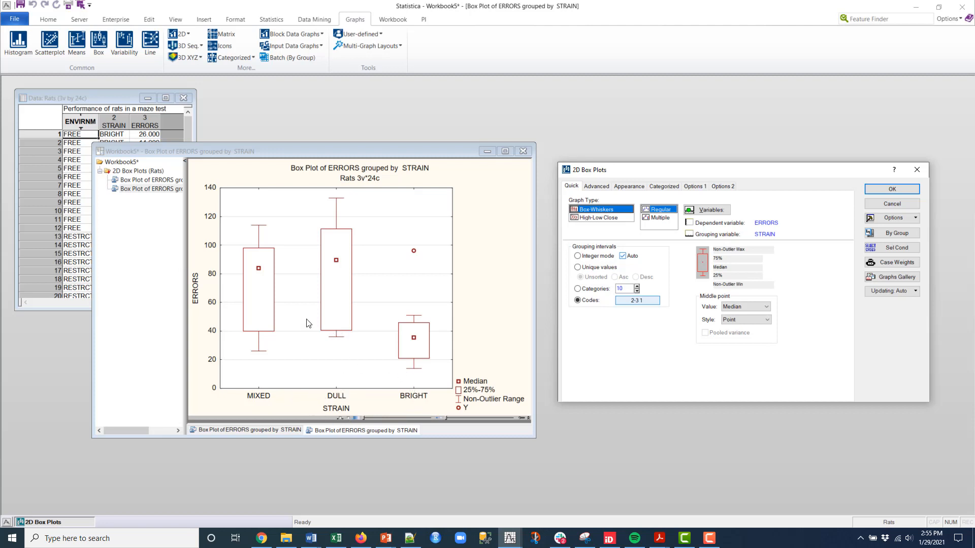
pyautogui.moveTo(406, 347)
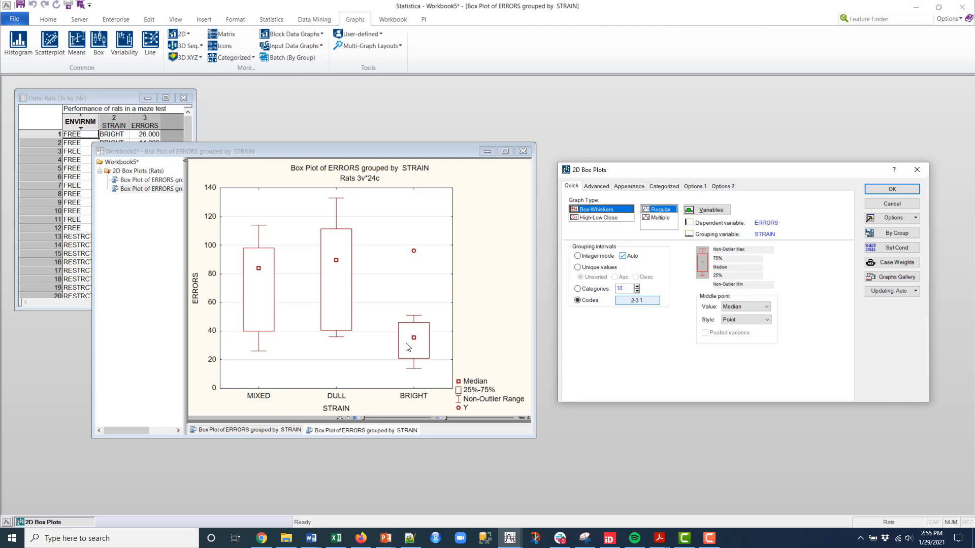